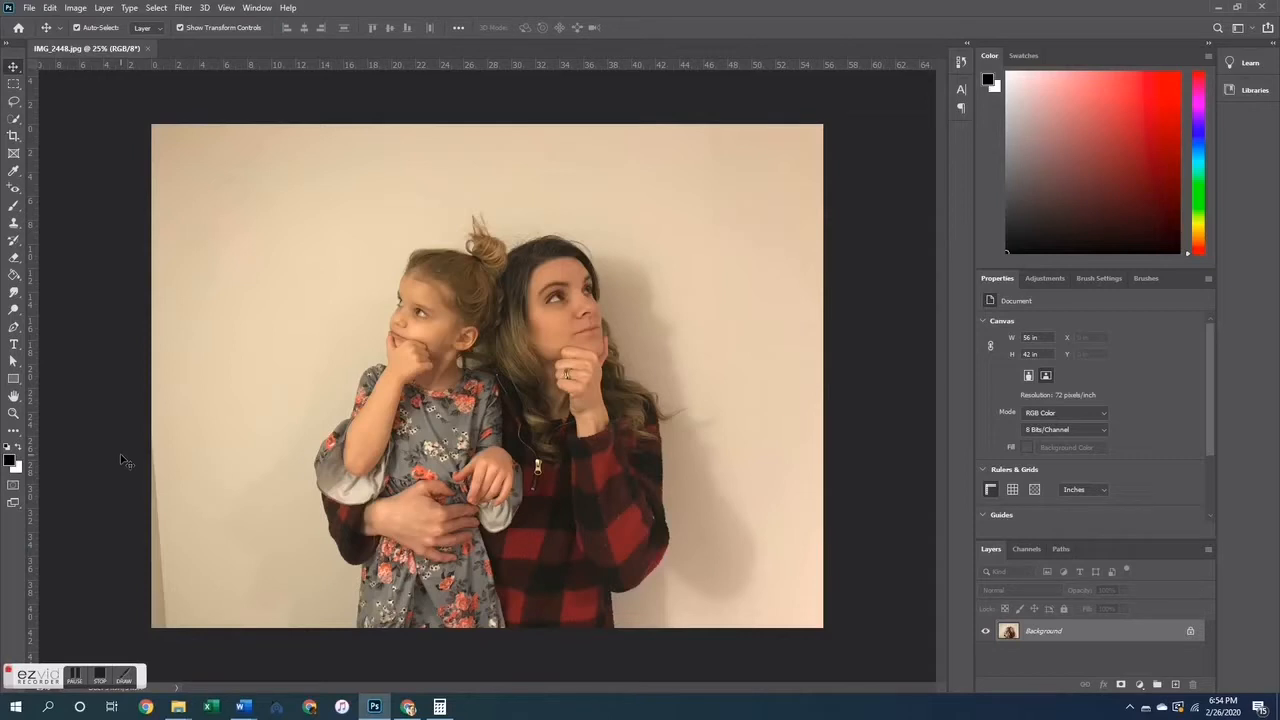
mouse_move(155, 472)
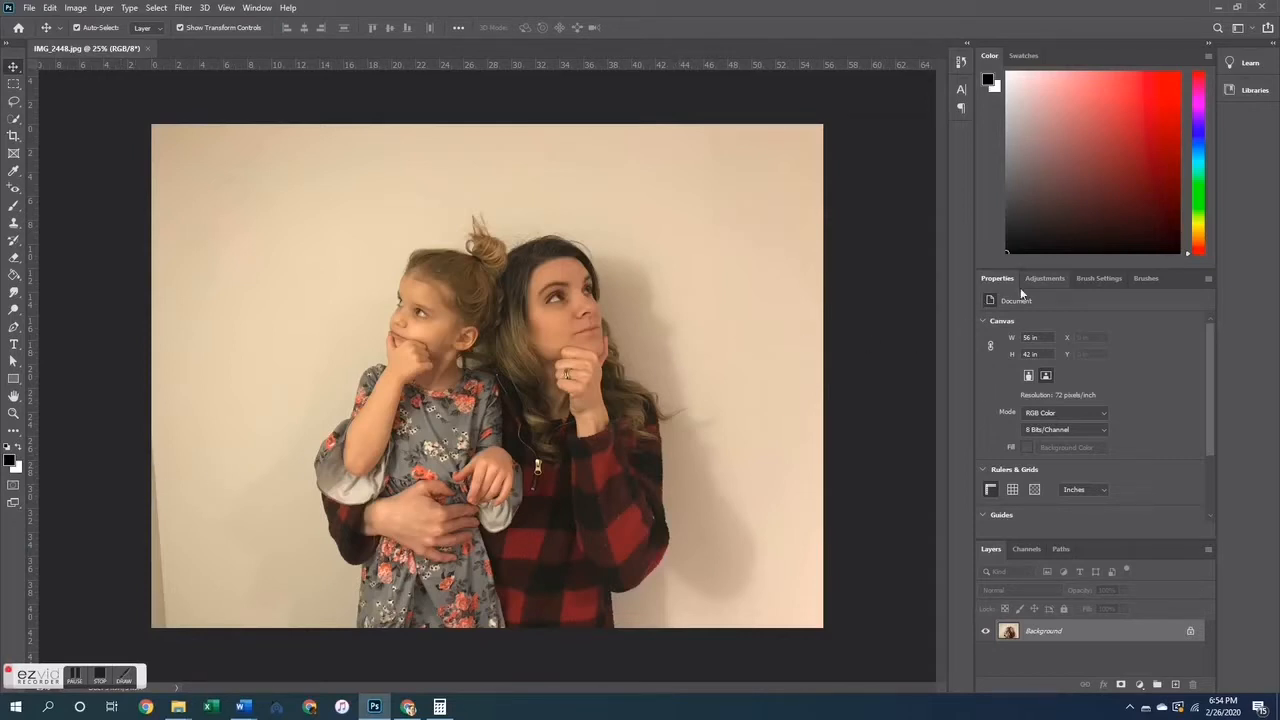
Step: Add a Brightness/Contrast adjustment at brightness 35 and contrast 15, then flatten it into the Background
click(1044, 278)
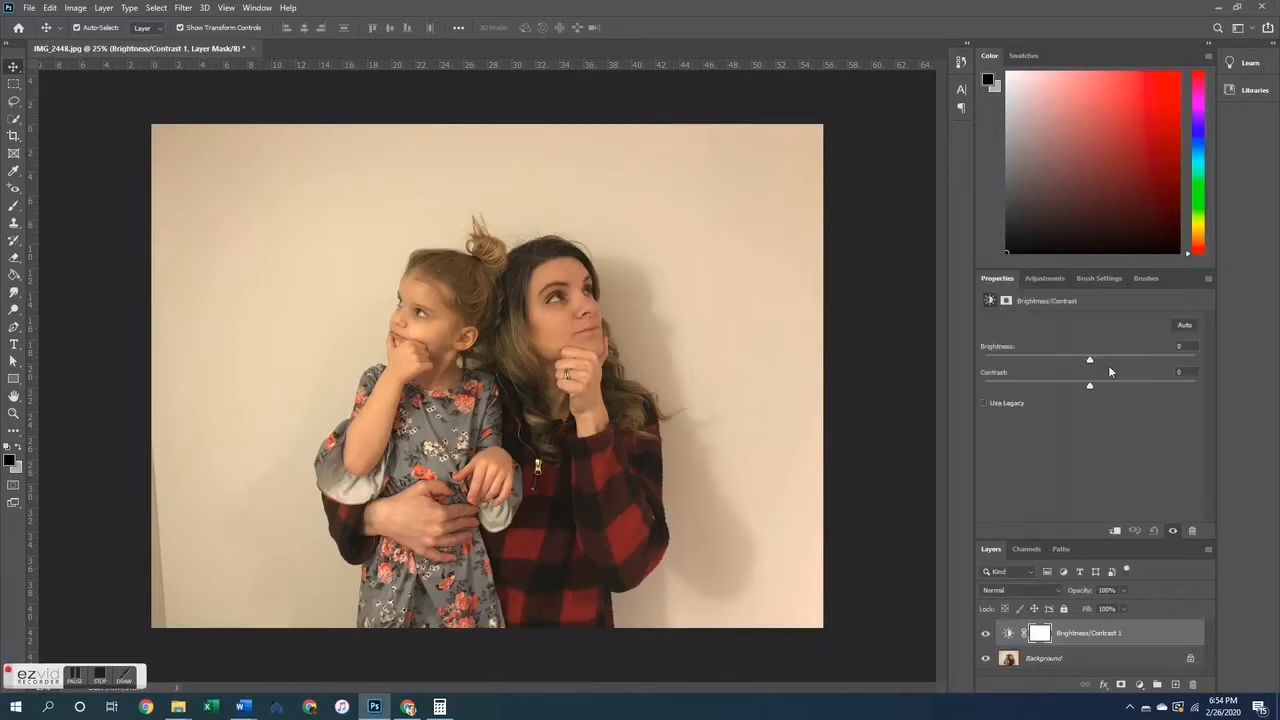
drag(1090, 359, 1118, 359)
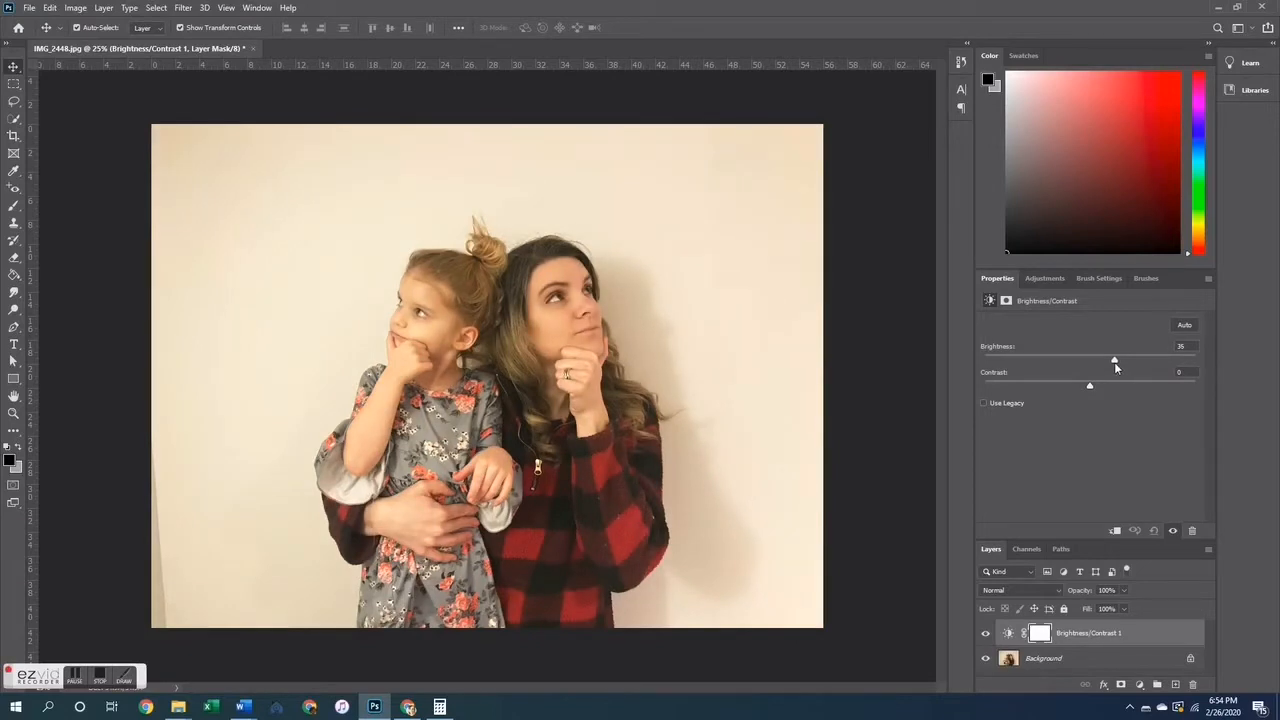
drag(1089, 386, 1103, 386)
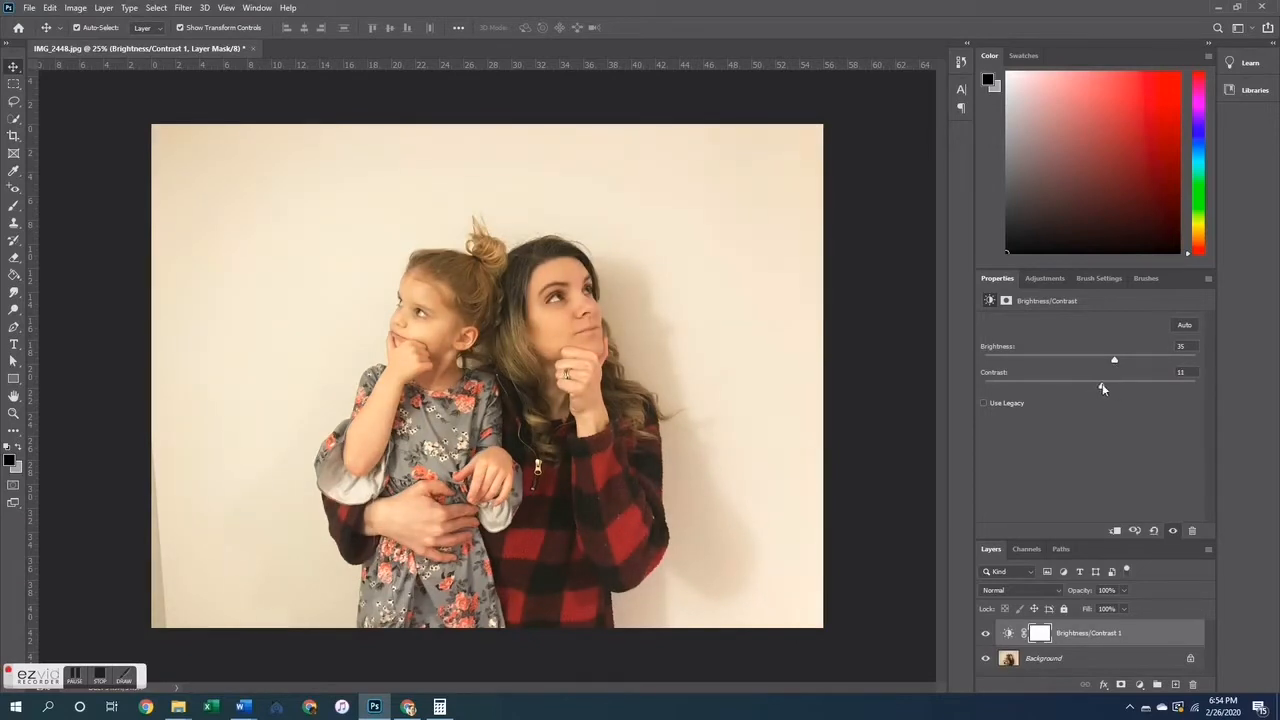
drag(1102, 387, 1106, 387)
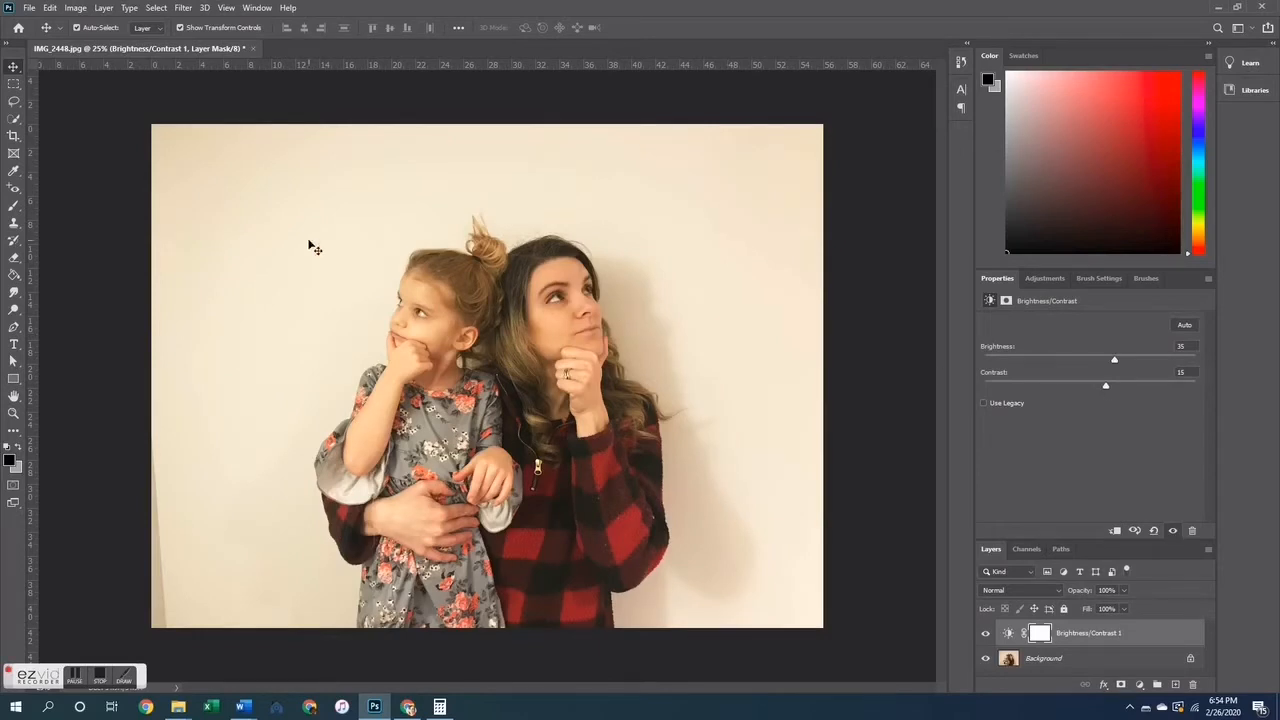
click(97, 9)
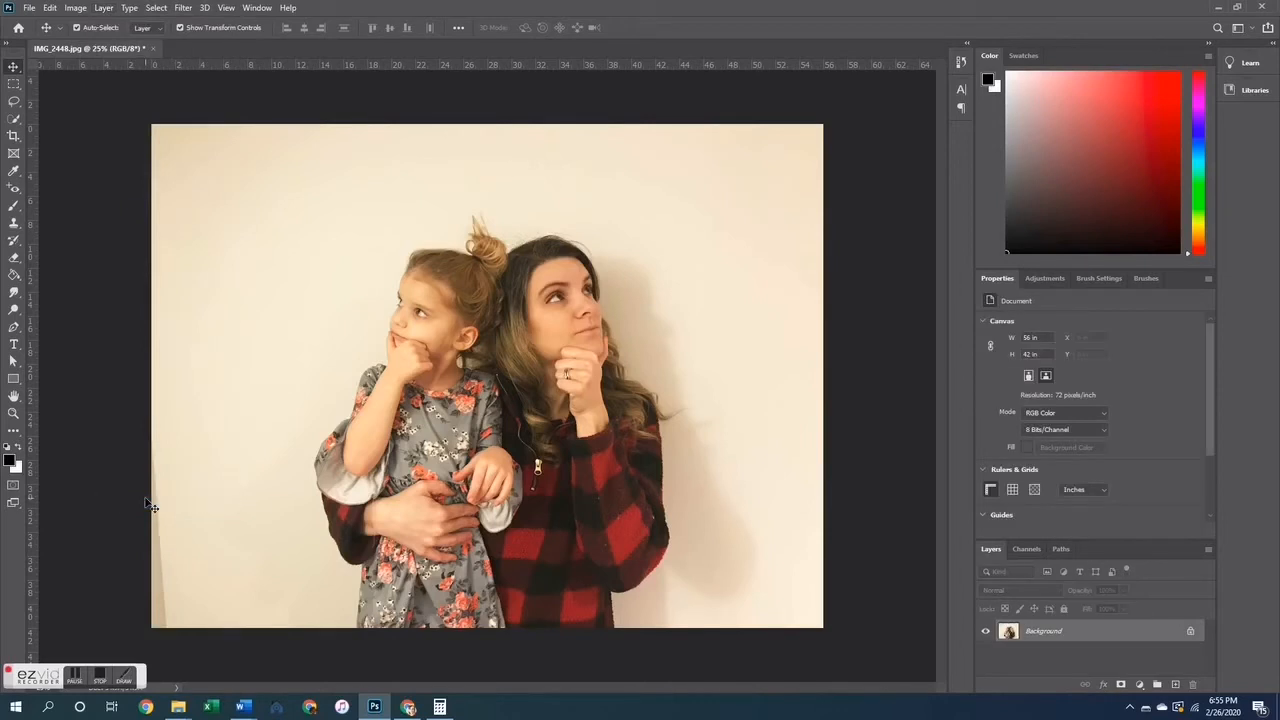
mouse_move(555, 315)
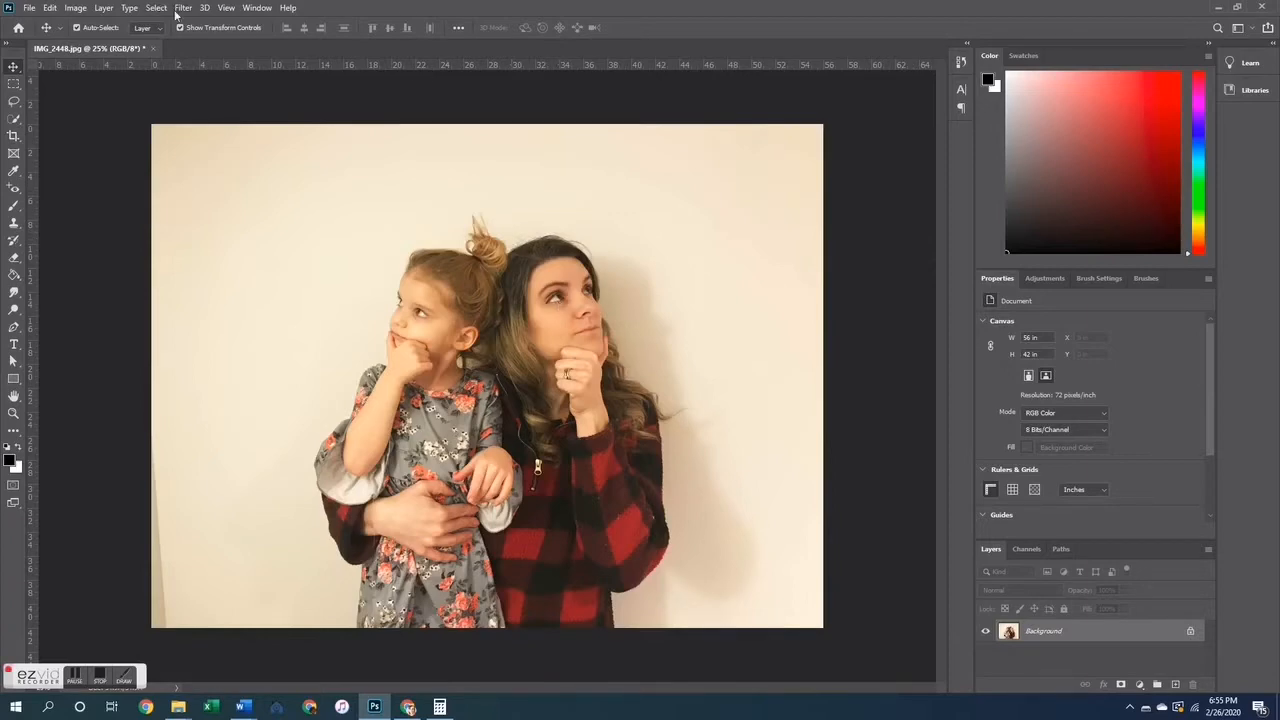
Step: Apply Camera Raw with Dehaze +20, Clarity +10 and slightly lowered highlights
click(183, 9)
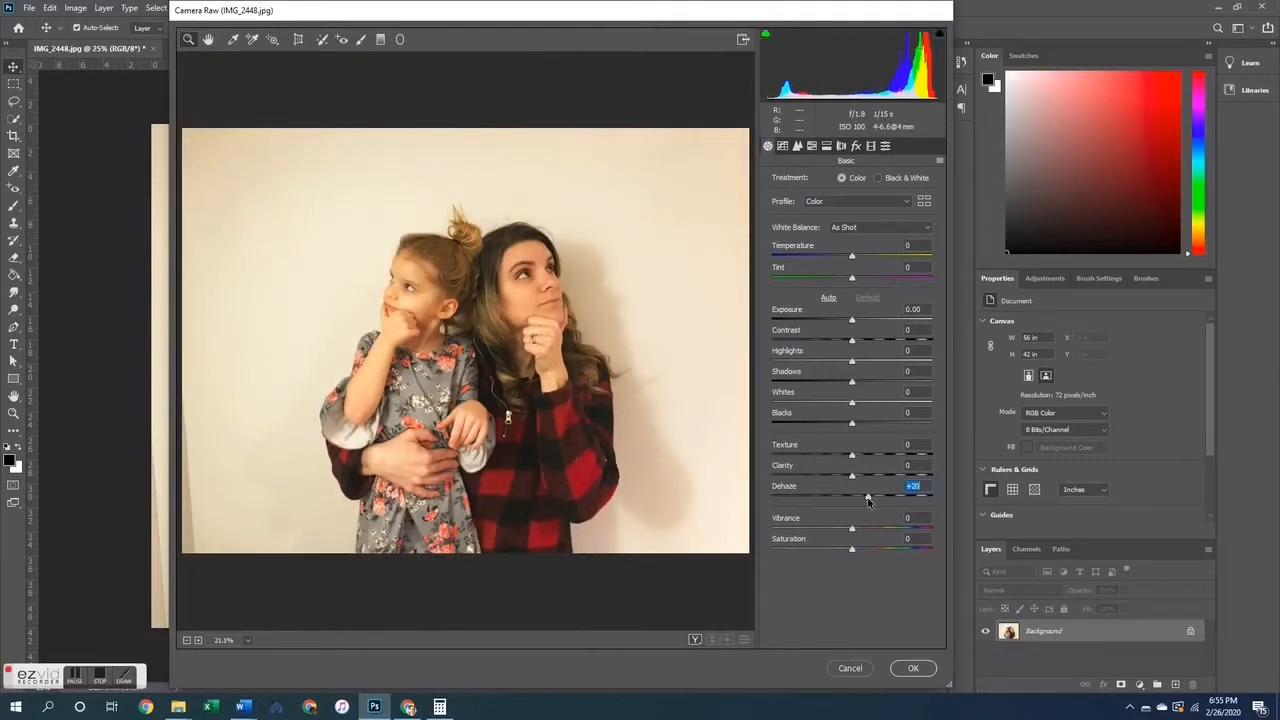
drag(851, 475, 860, 475)
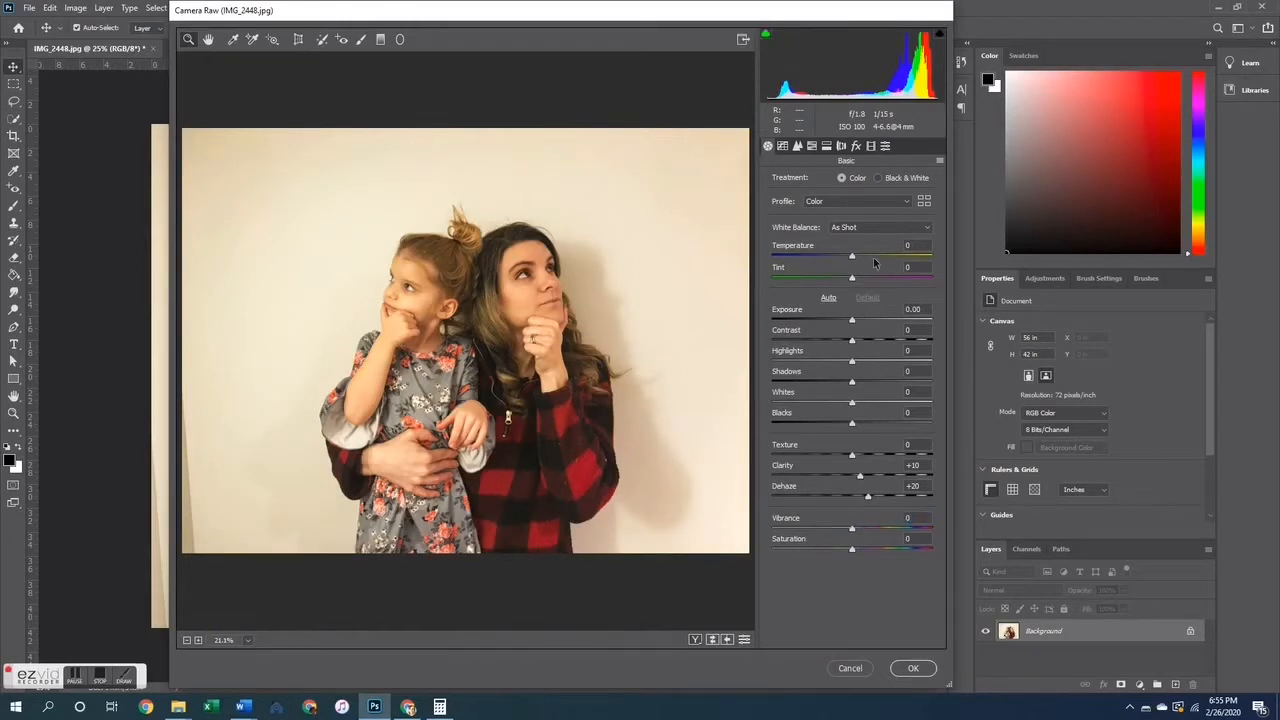
mouse_move(852, 360)
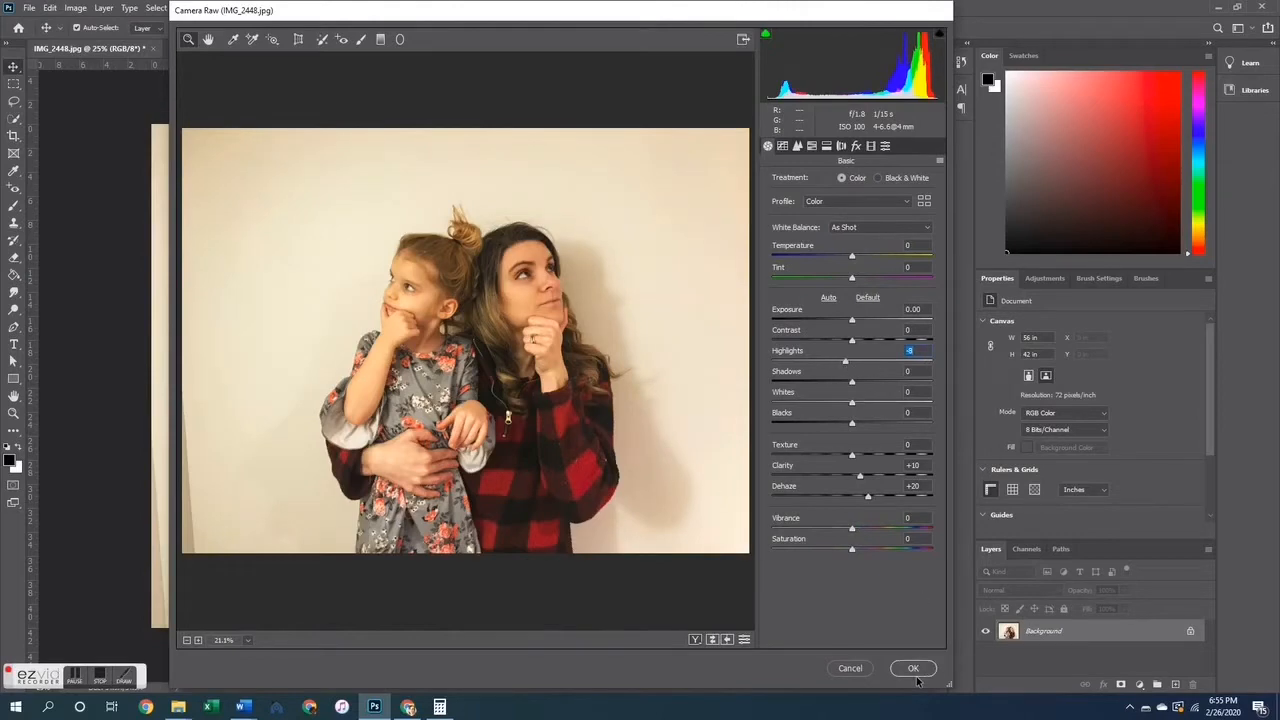
click(913, 668)
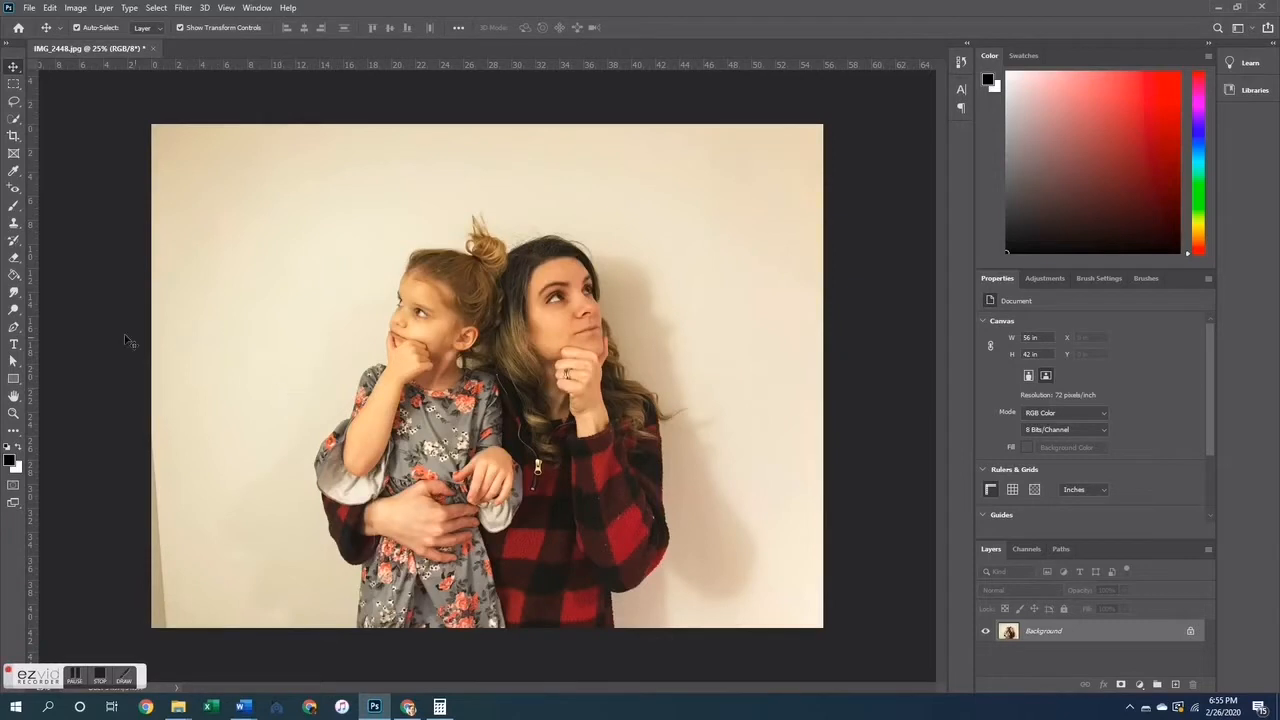
mouse_move(33, 294)
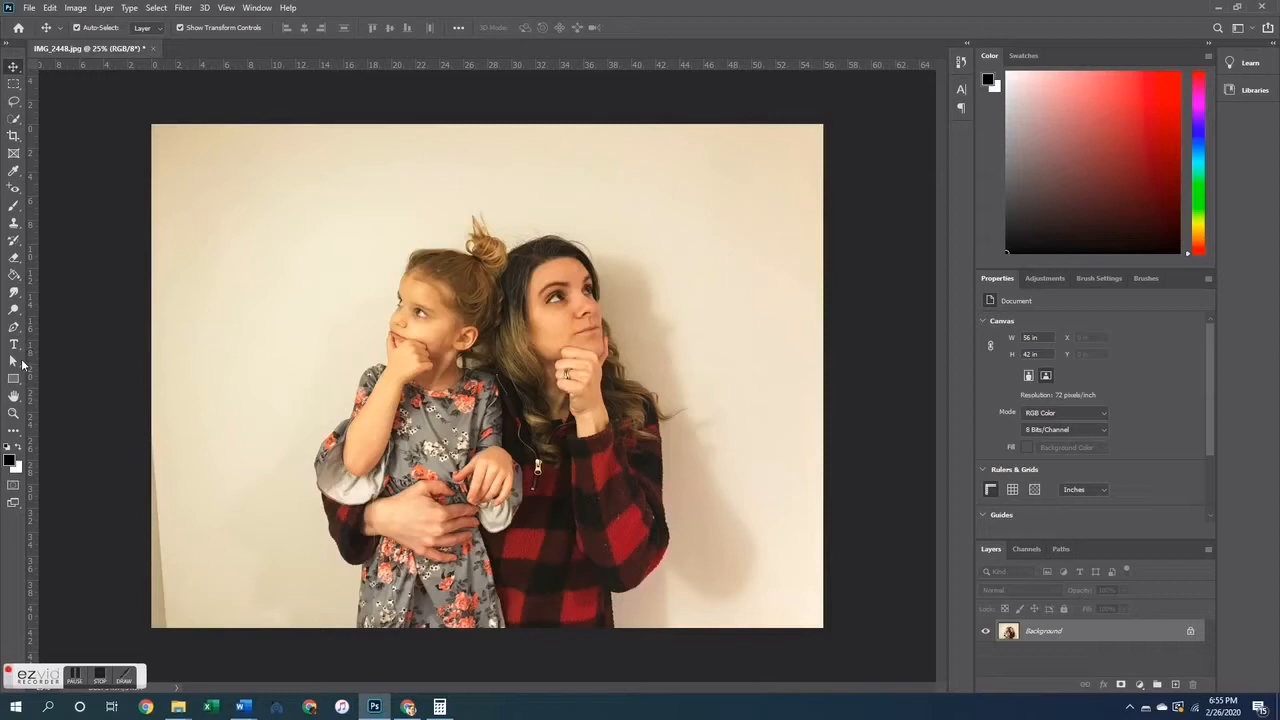
mouse_move(14, 311)
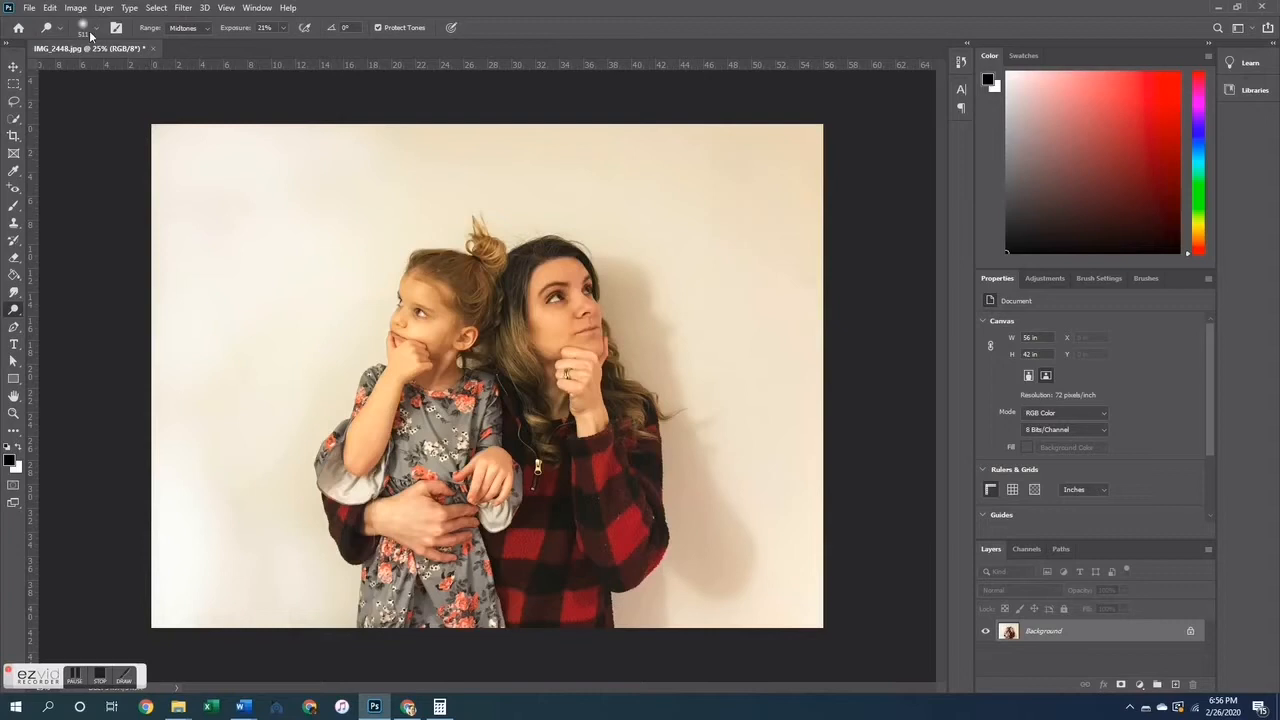
Step: Set the Dodge Tool range to Midtones at 21% exposure
click(207, 27)
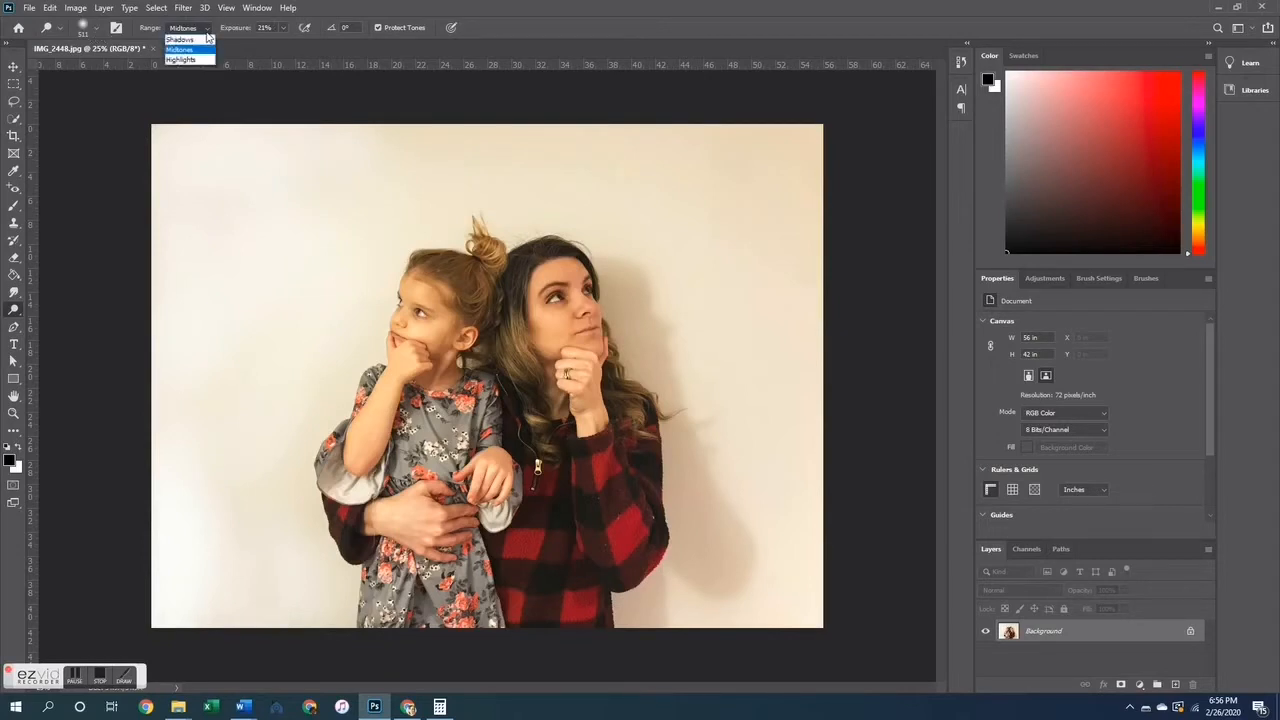
click(185, 59)
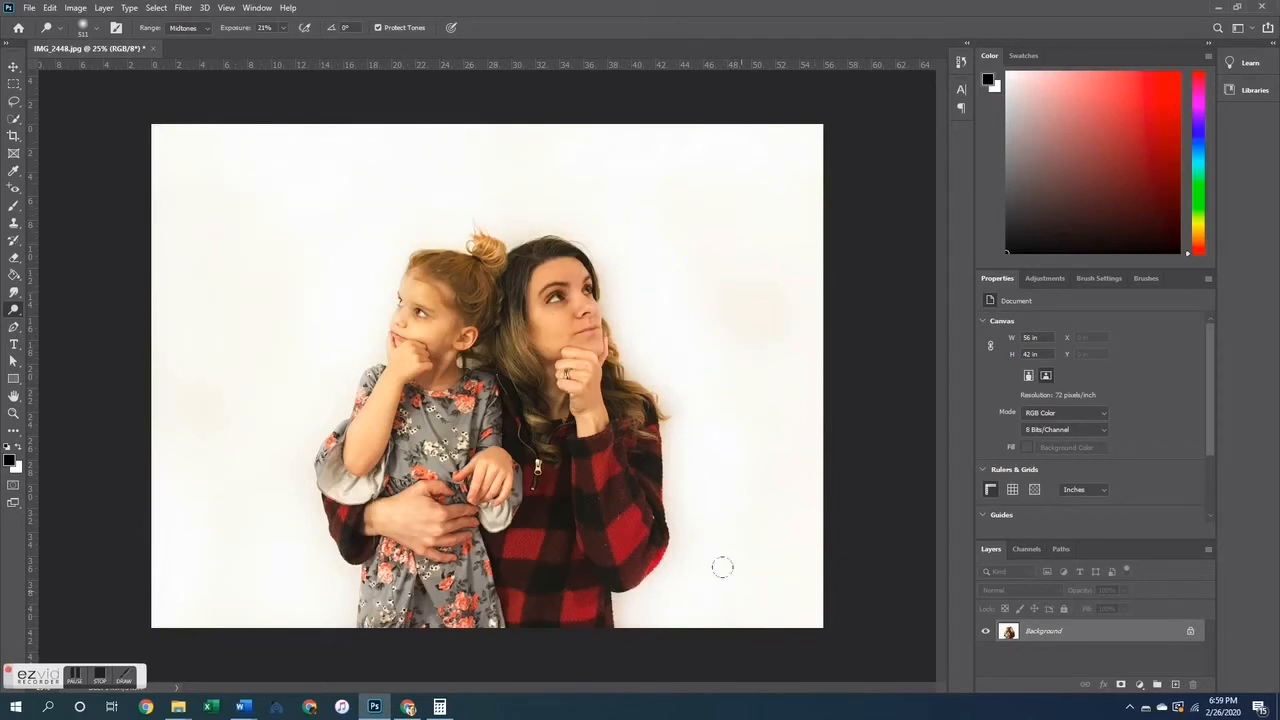
mouse_move(64, 351)
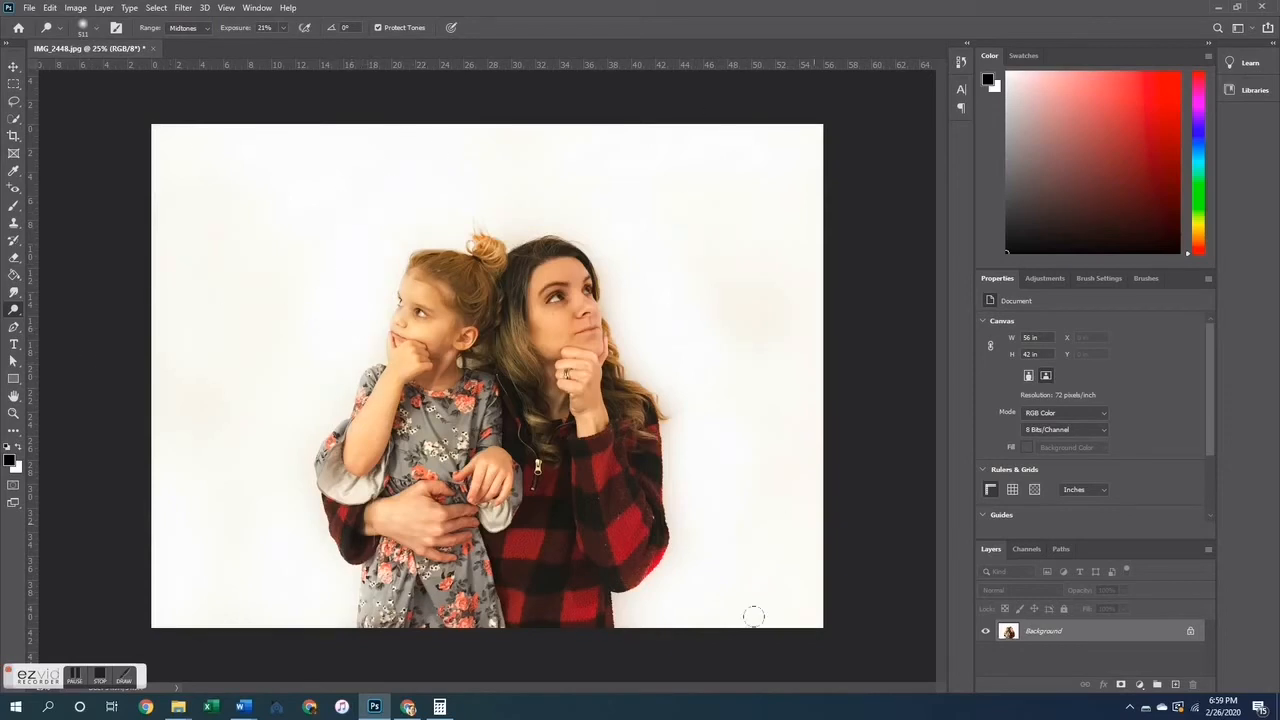
mouse_move(252, 565)
text(IMG_2448 edit)
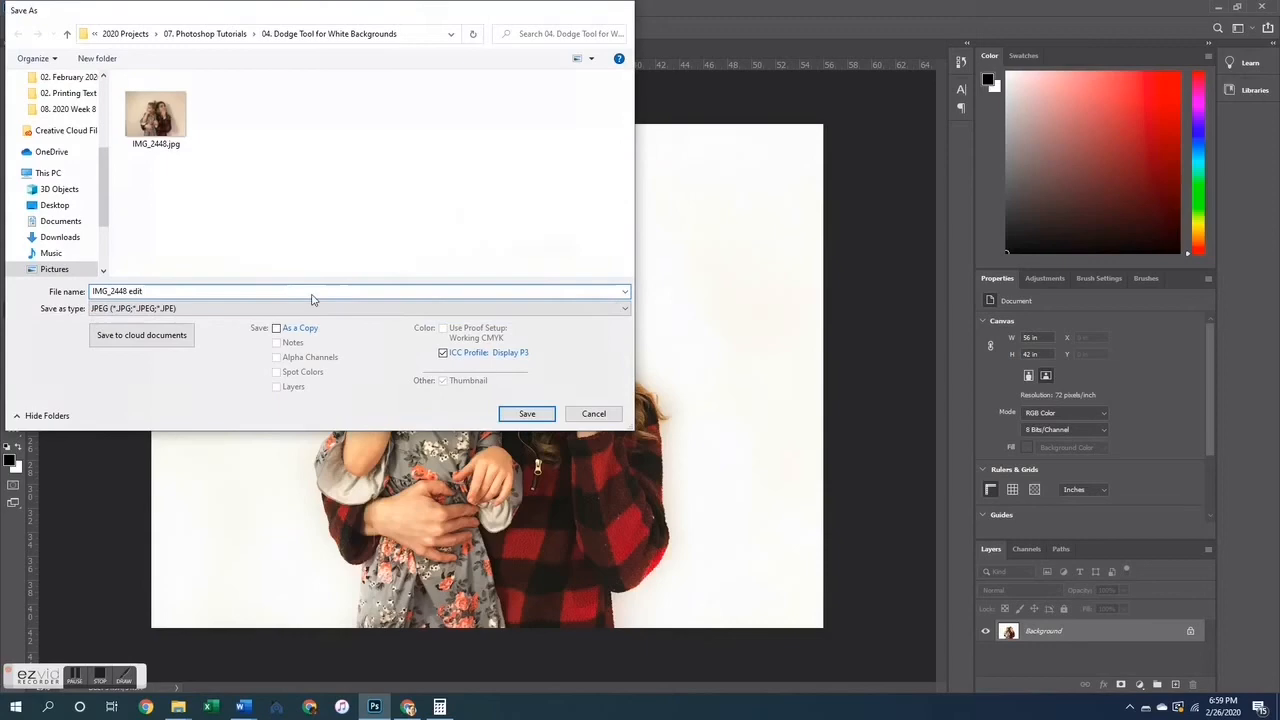
Step: Save the dodged photo as the JPEG 'IMG_2448 edit'
click(526, 413)
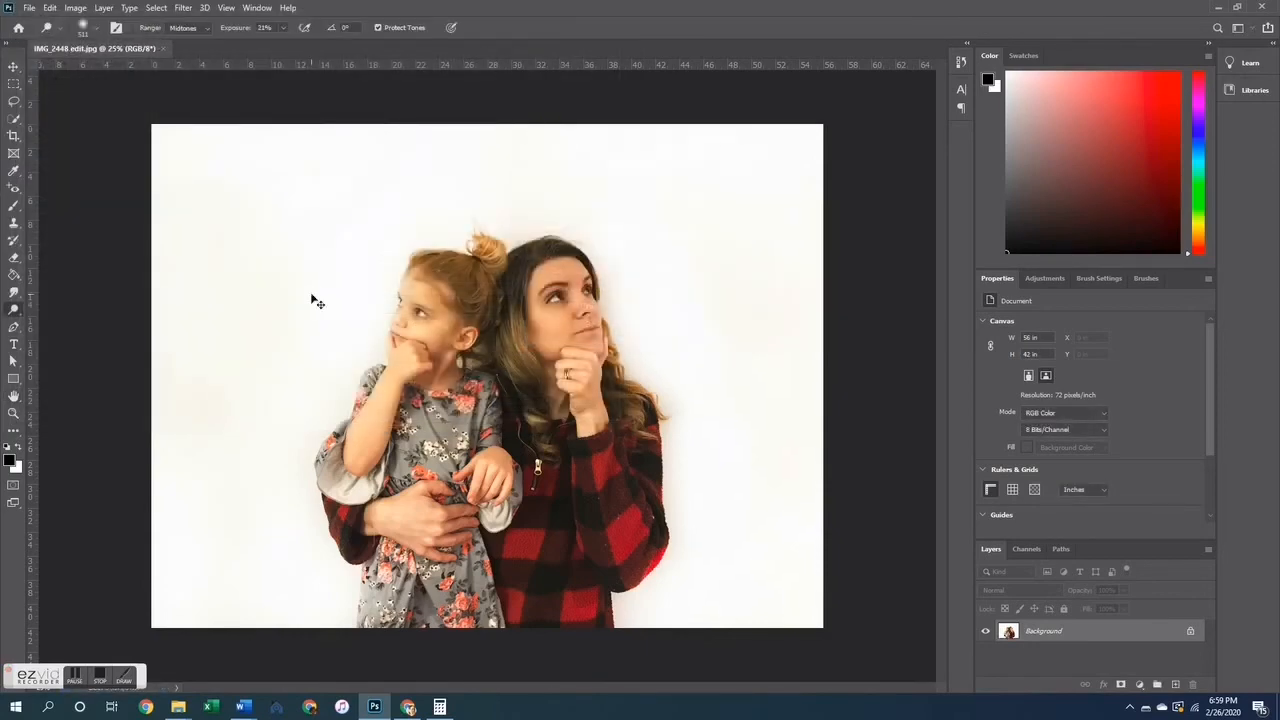
Step: Open the original IMG_2448.jpg in a second tab, then return to the IMG_2448 edit.jpg tab
click(210, 51)
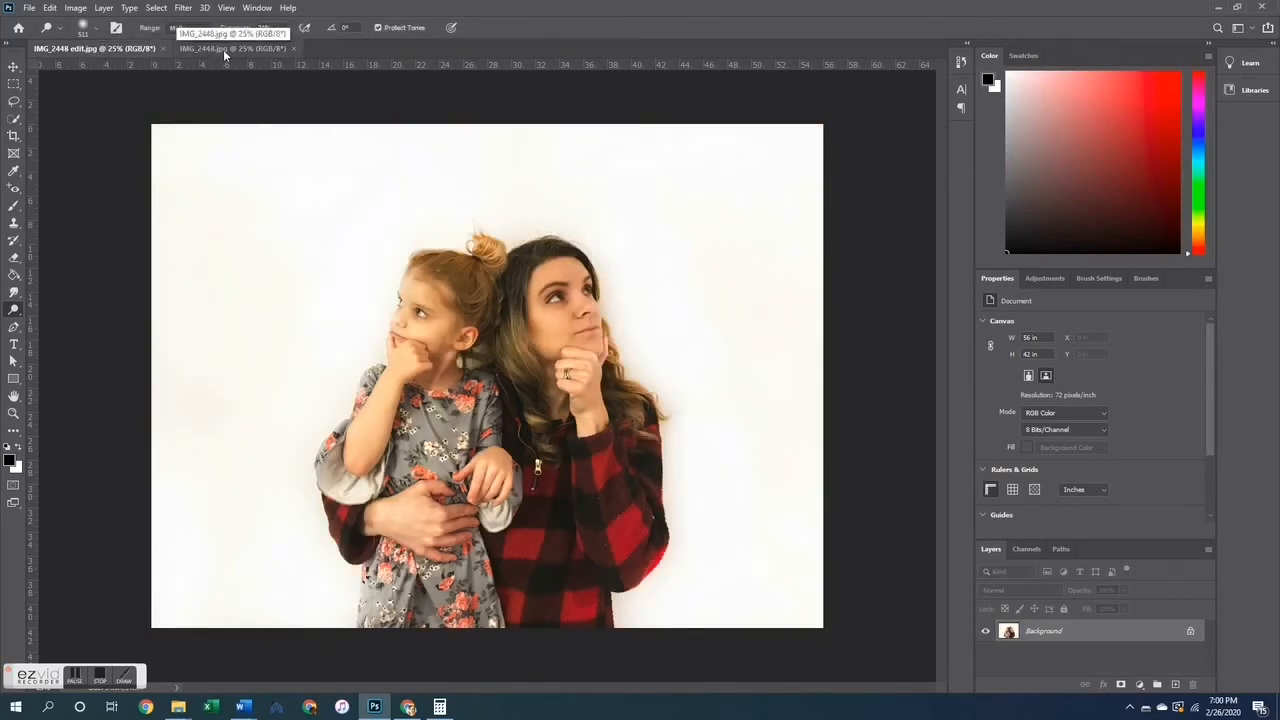
click(90, 48)
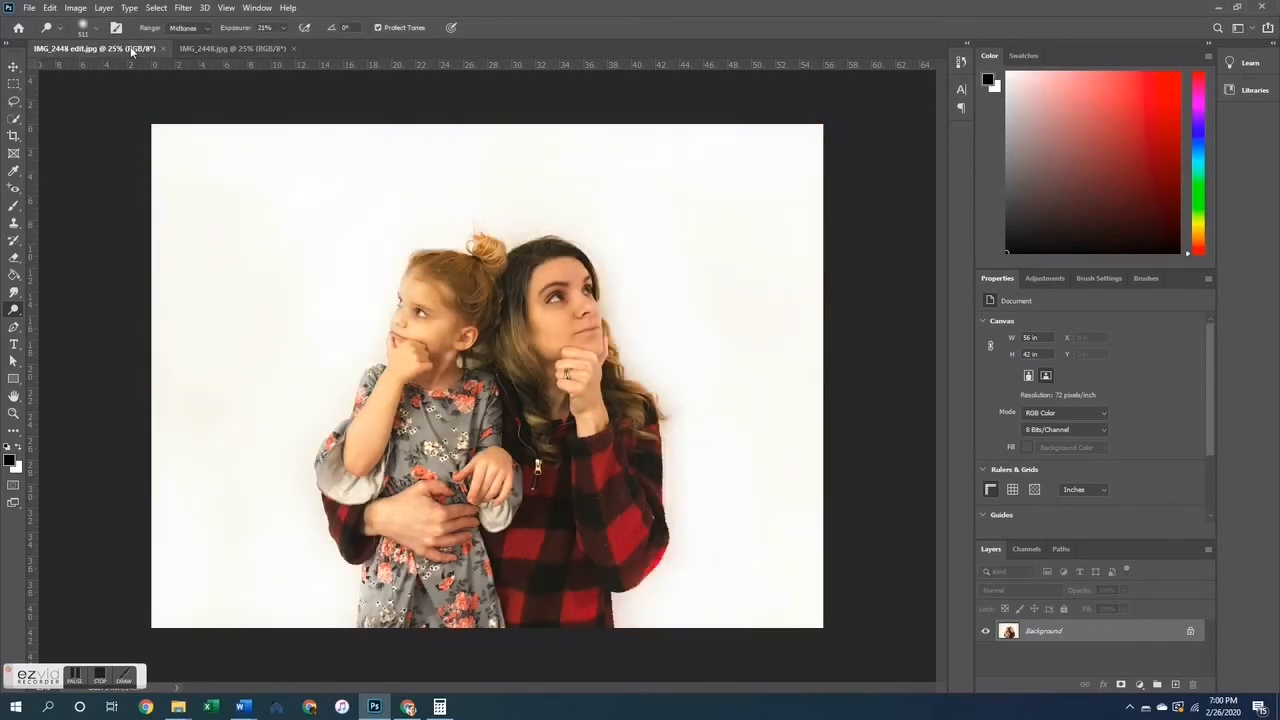